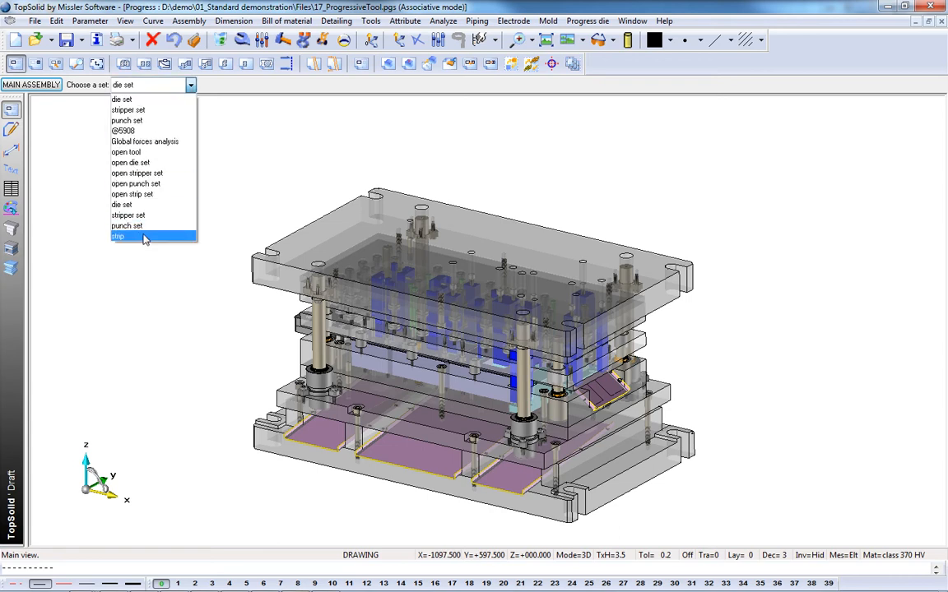
- Show only the strip set of the die from the set list
left_click(118, 237)
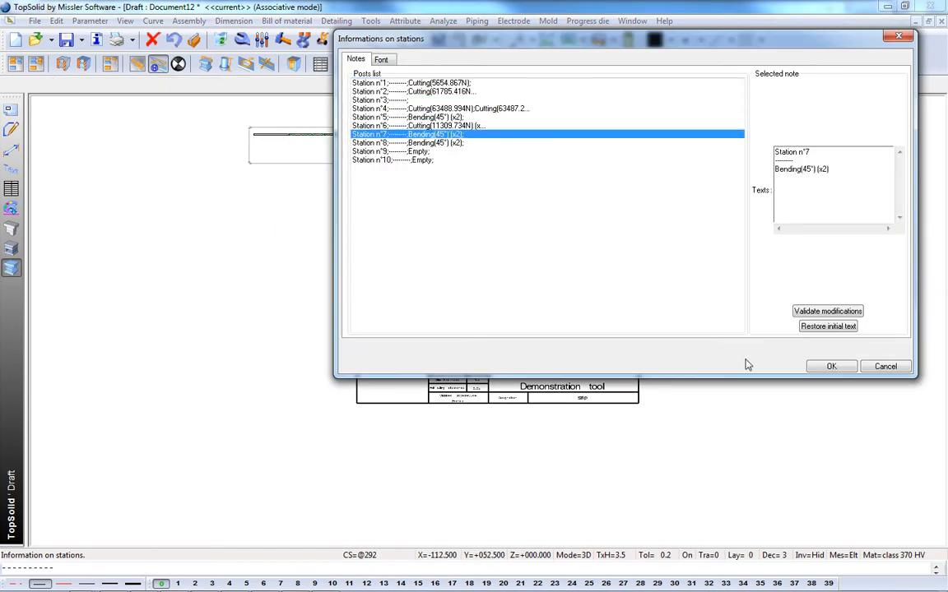
- Accept the Informations on stations force notes with OK
left_click(830, 366)
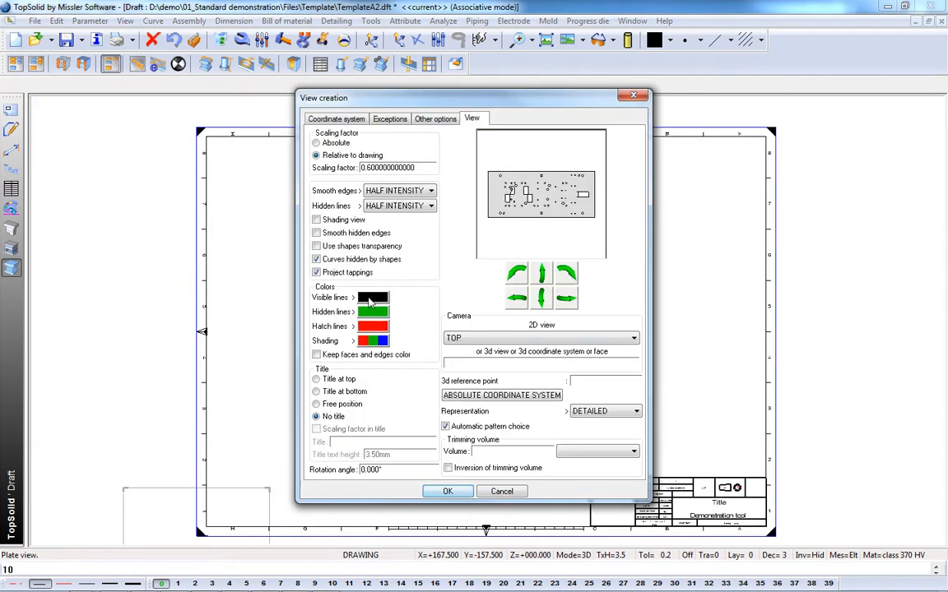
- Set the visible line colour in View creation and create the plate top view
left_click(372, 296)
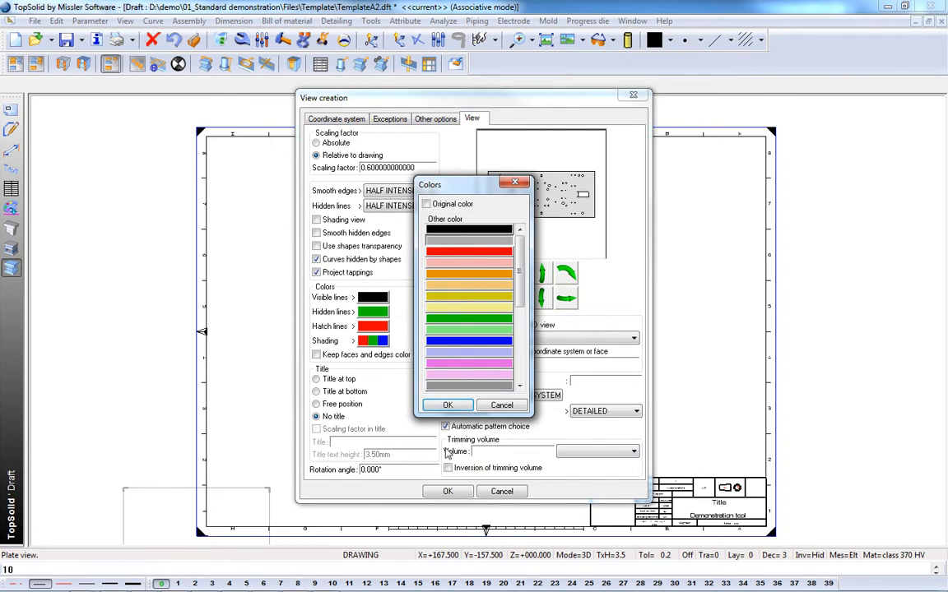
left_click(448, 405)
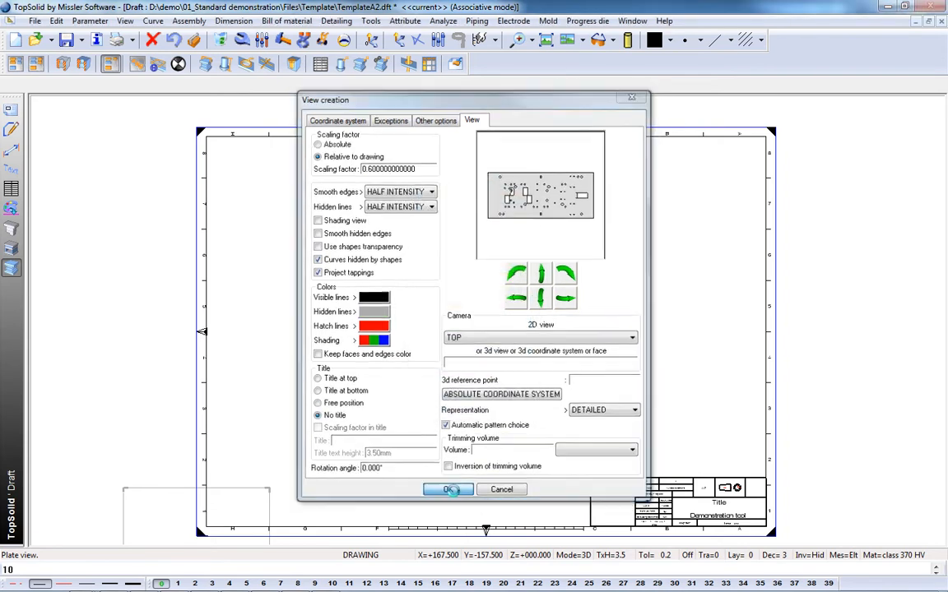
left_click(447, 490)
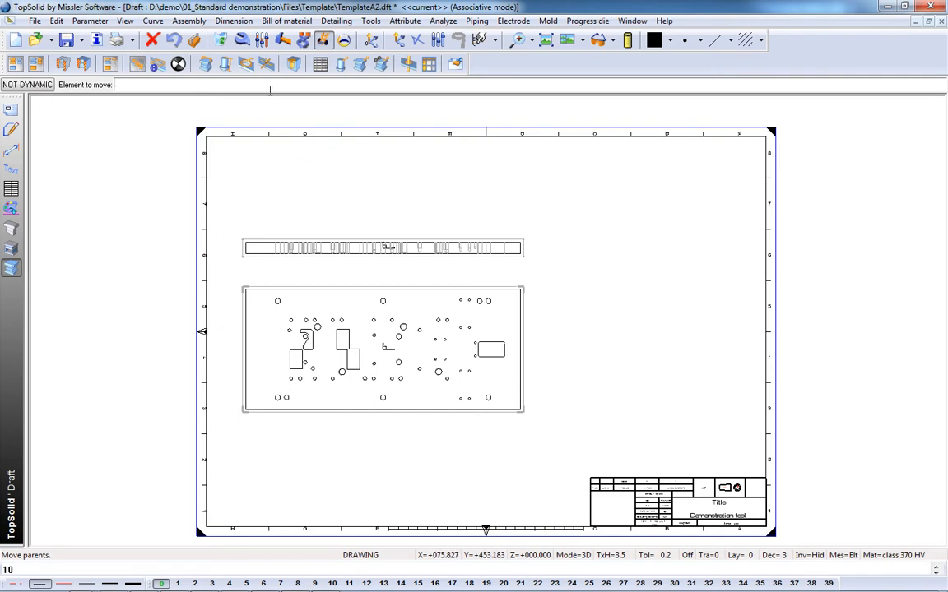
- Apply Drills dimensions to the plate view for all drilled holes
left_click(247, 64)
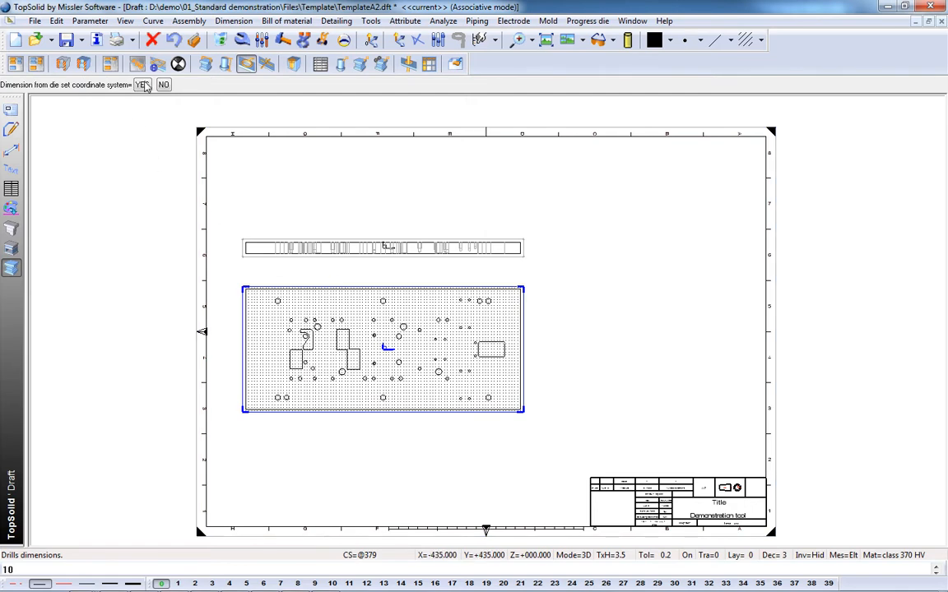
left_click(140, 86)
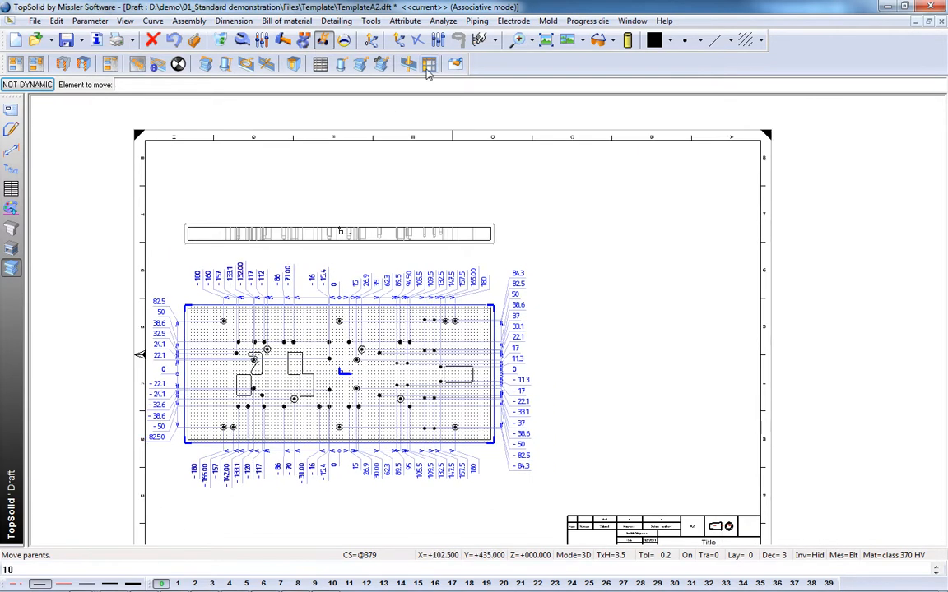
- Create a Drills table from the drill table model for the plate's holes
left_click(428, 64)
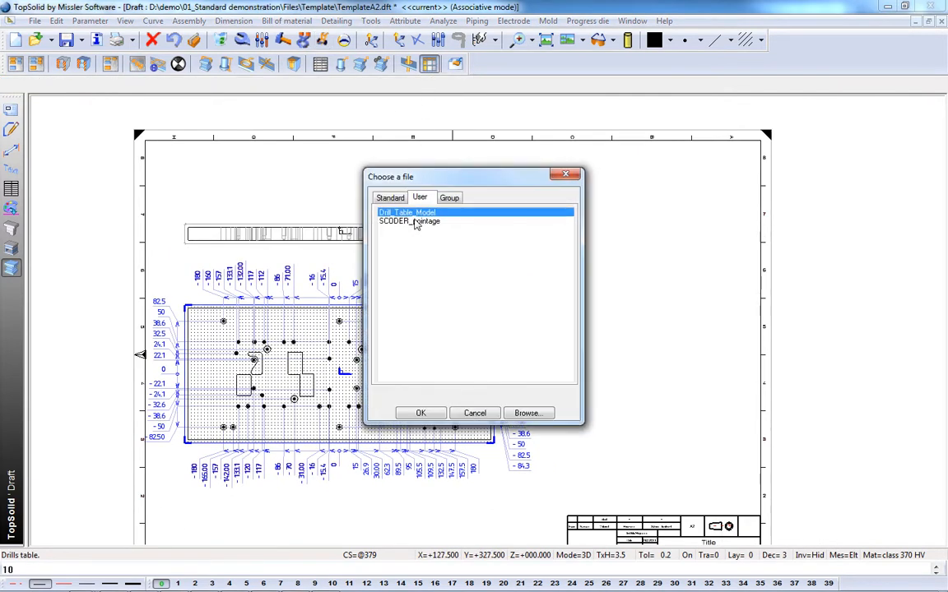
left_click(421, 413)
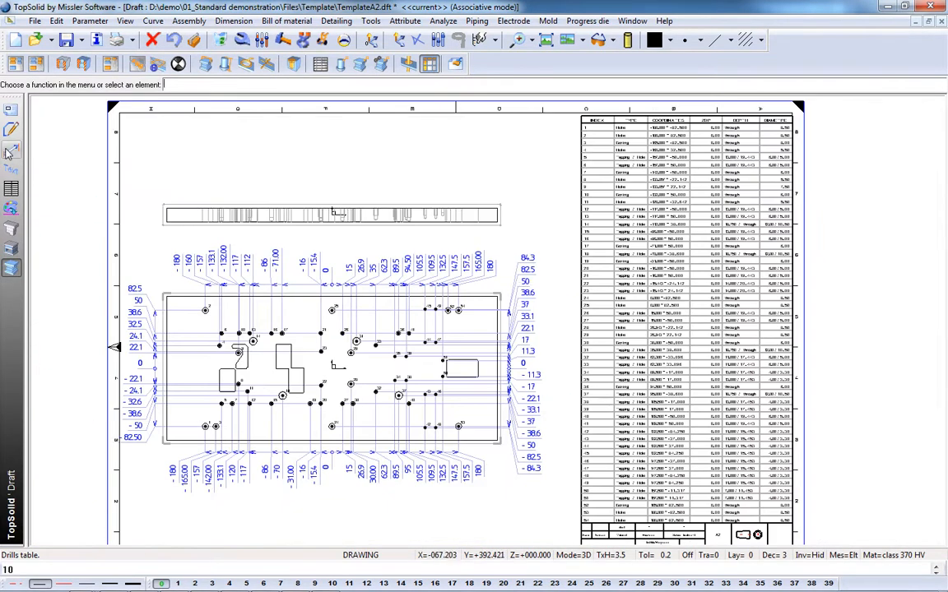
left_click(178, 63)
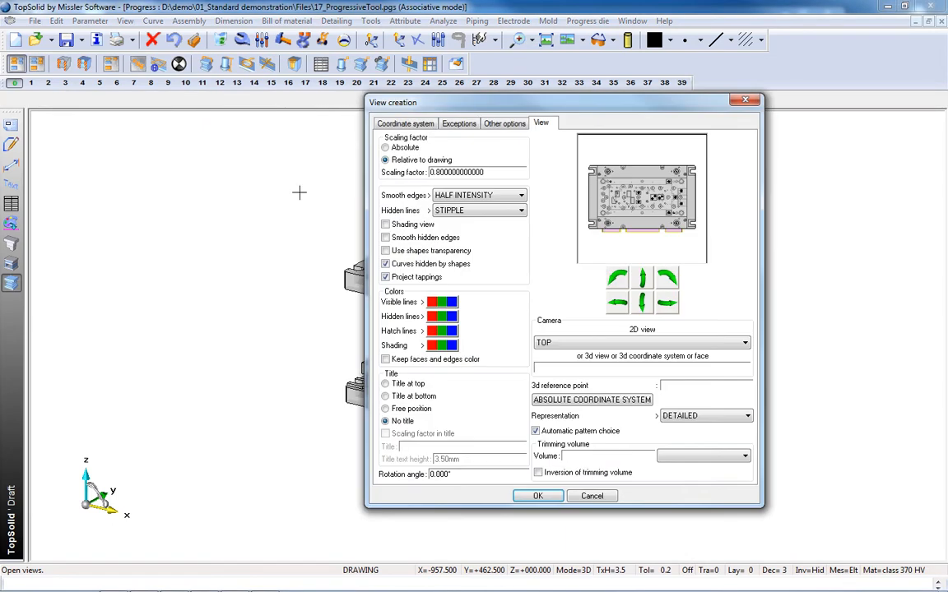
- Set Hidden lines to HALF INTENSITY and create the three assembly views
left_click(522, 211)
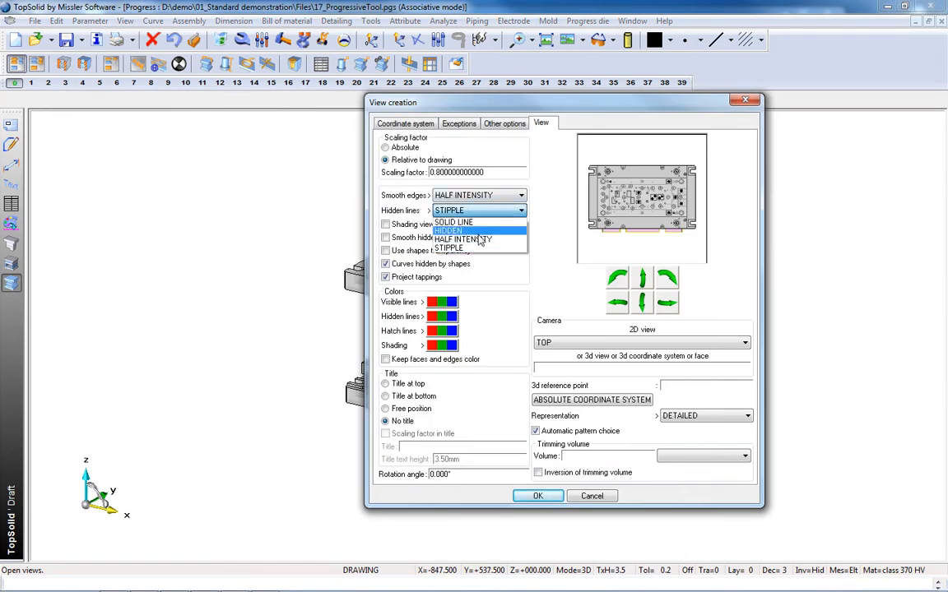
left_click(464, 238)
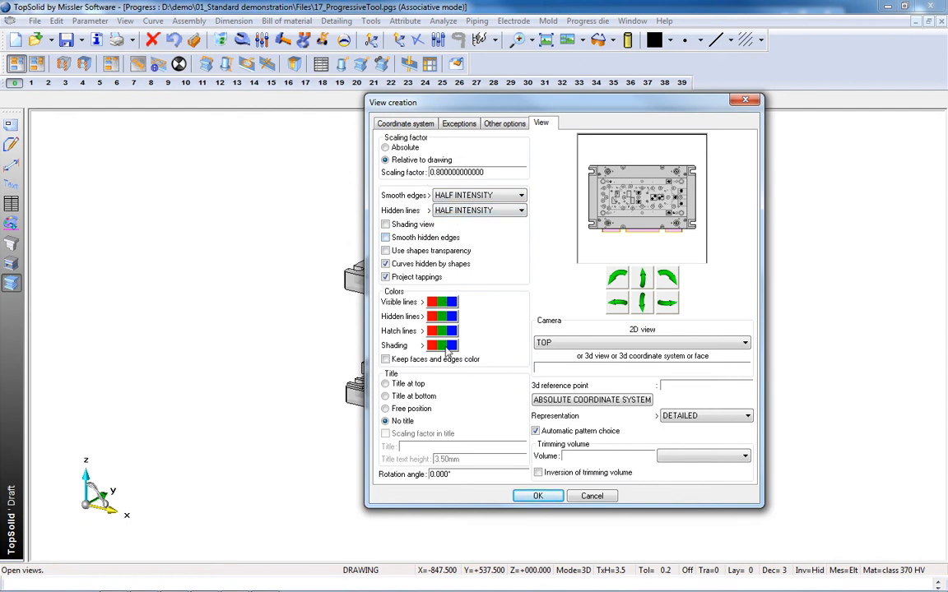
left_click(536, 495)
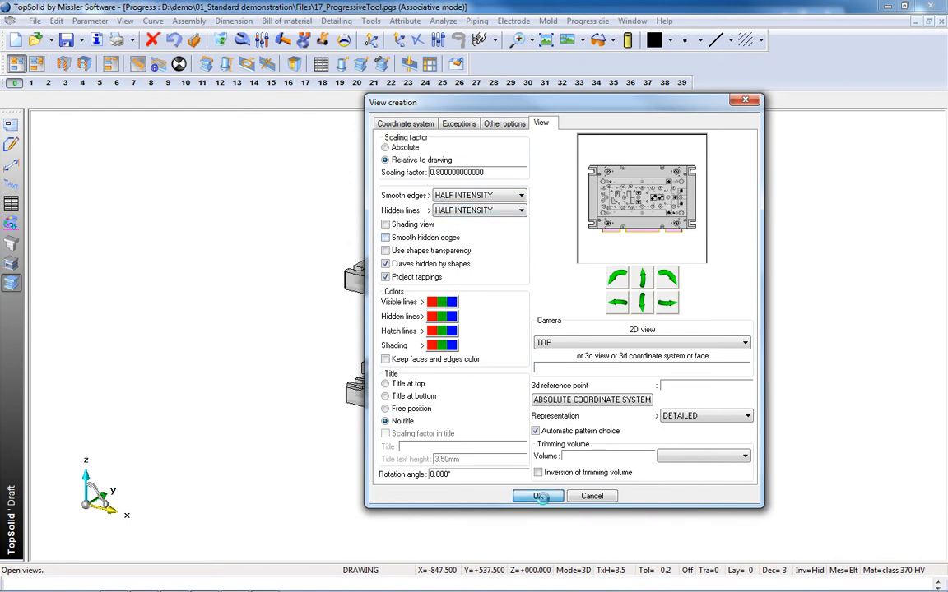
left_click(539, 495)
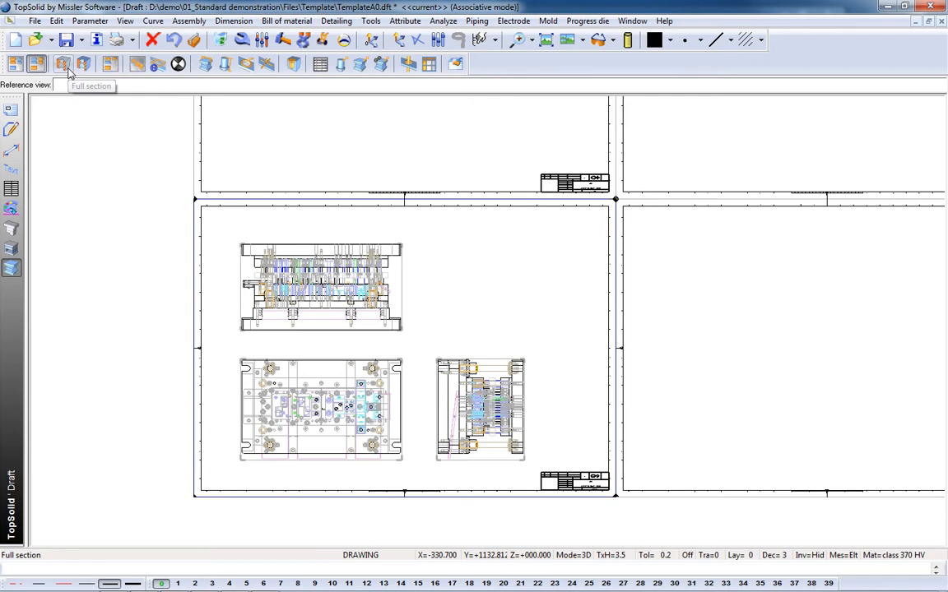
- Start a Full section and set where section line B cuts the top view
left_click(62, 65)
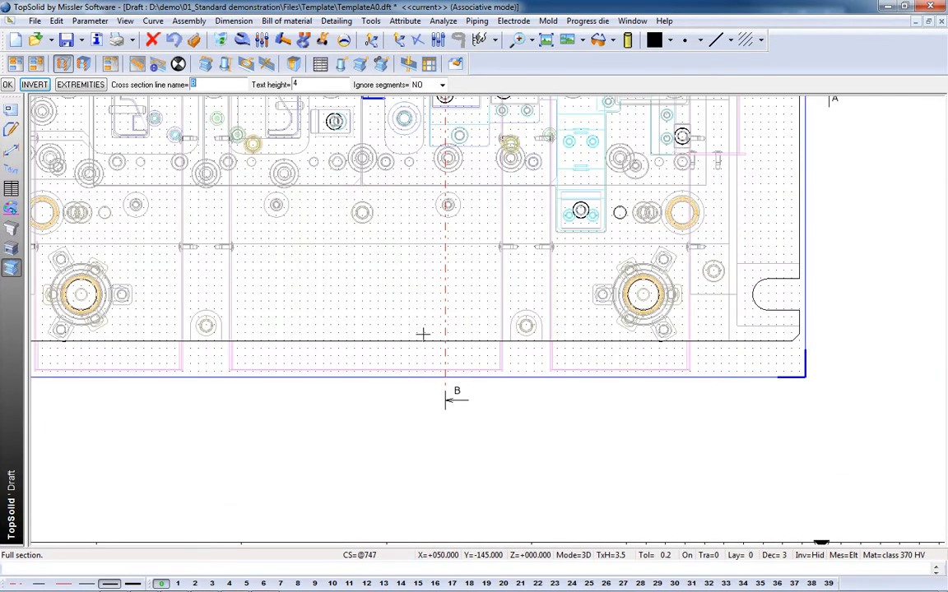
left_click(35, 86)
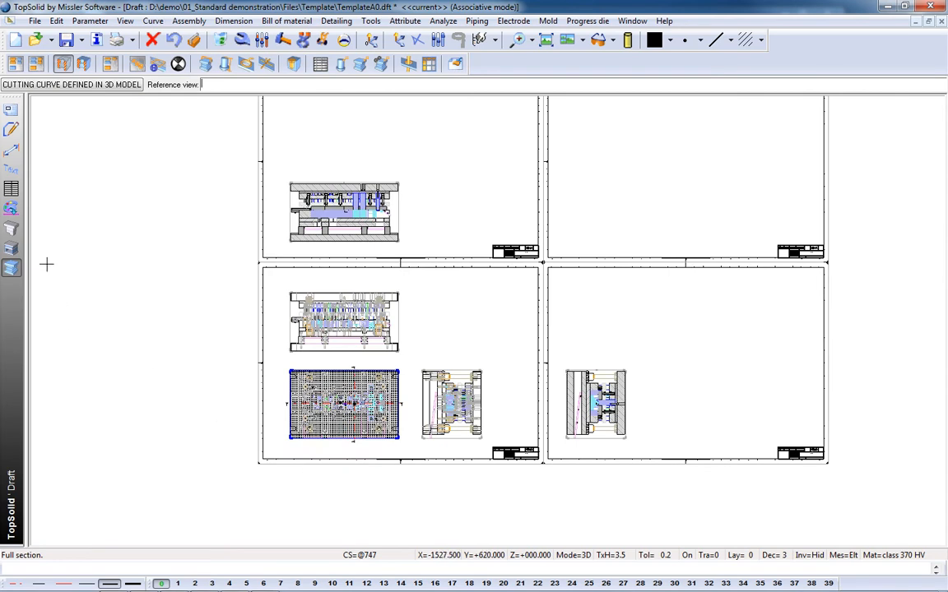
- Choose the assembly reference view for the second section
left_click(344, 403)
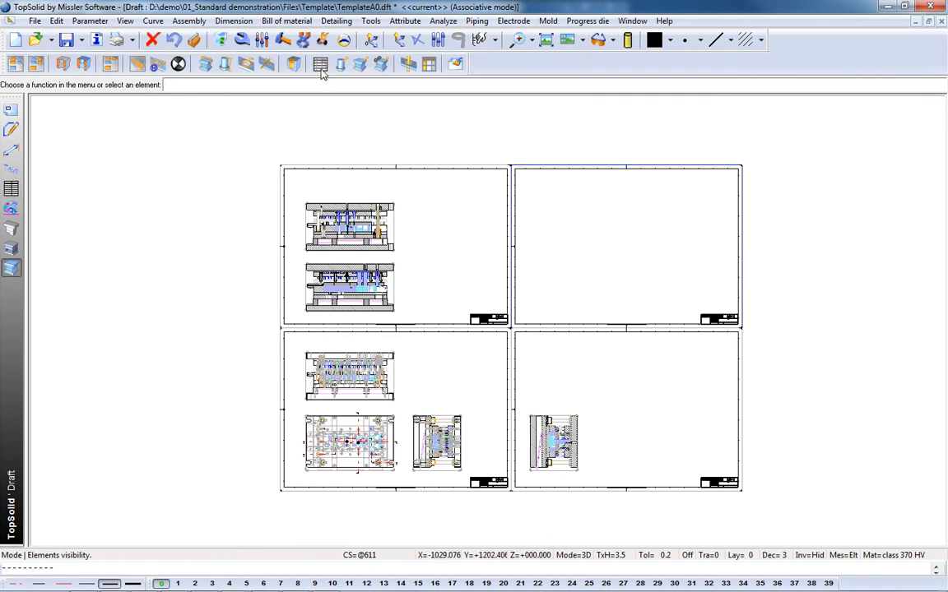
- Start Bill of material and load the progressBom.bom definition file
left_click(319, 64)
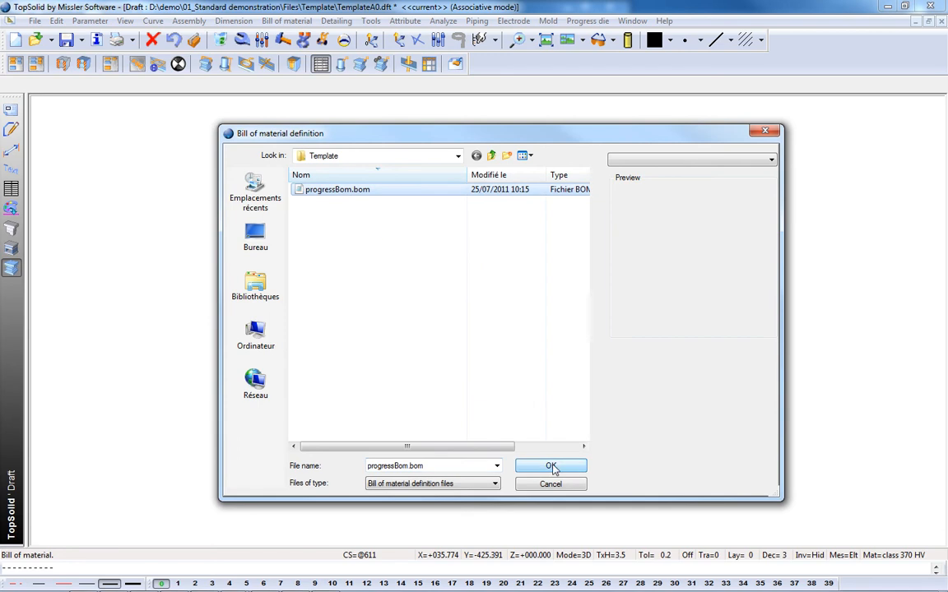
left_click(550, 465)
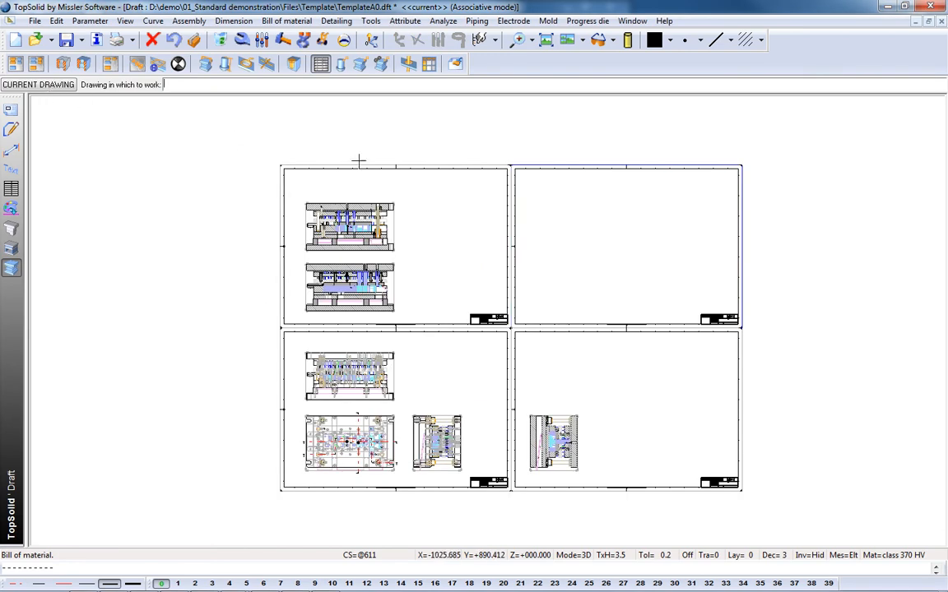